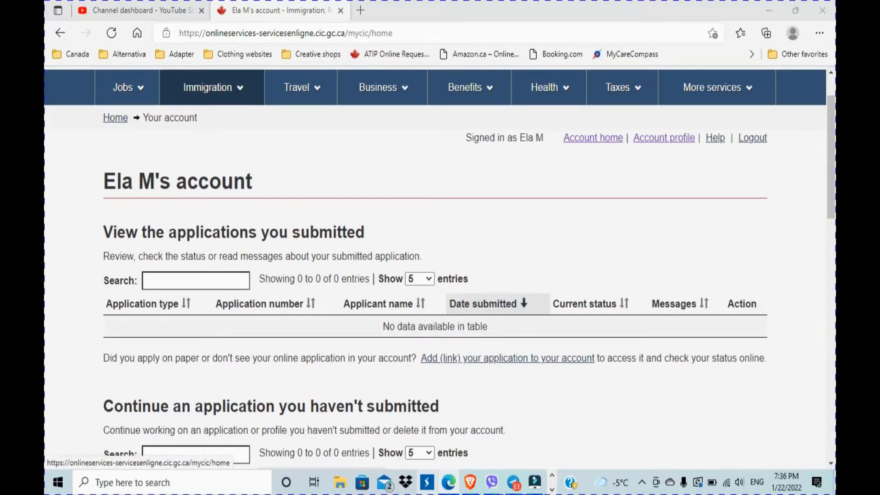
Go to Account profile and start Reset your security questions to reach identity validation.
{"action": "scroll", "scroll_direction": "down", "scroll_amount": 3}
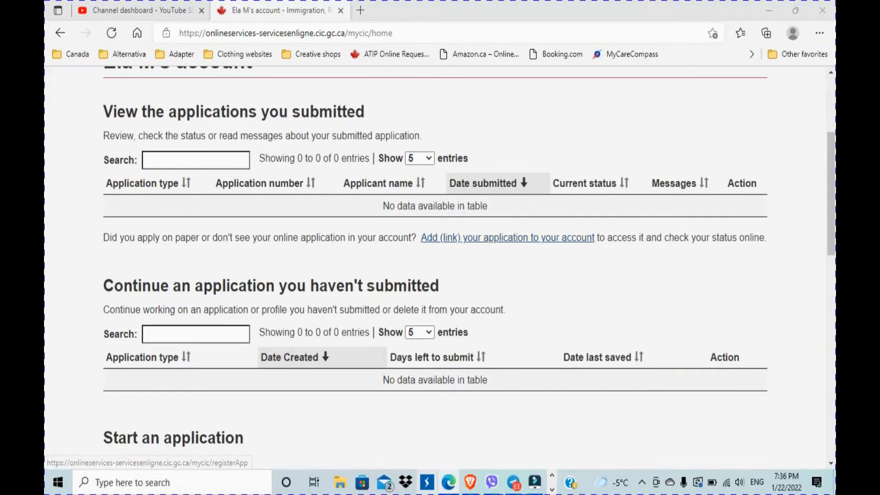
{"action": "scroll", "scroll_direction": "down", "scroll_amount": 3}
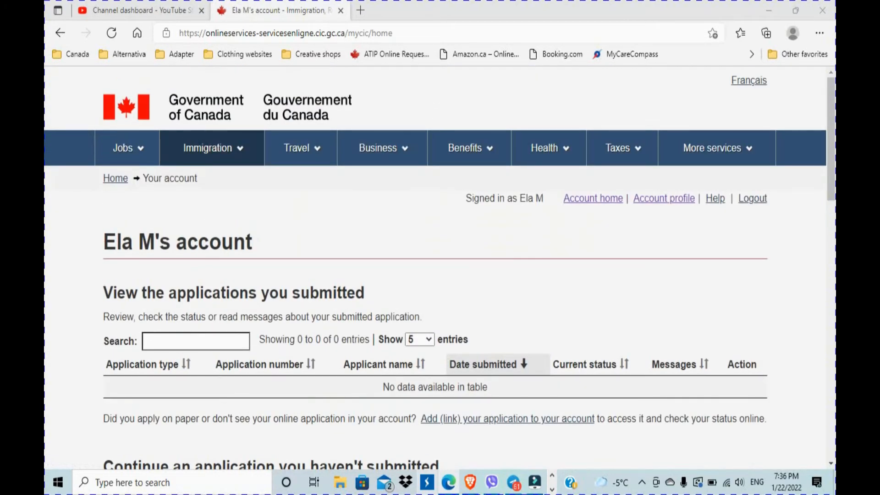
{"action": "scroll", "scroll_direction": "down", "scroll_amount": 3}
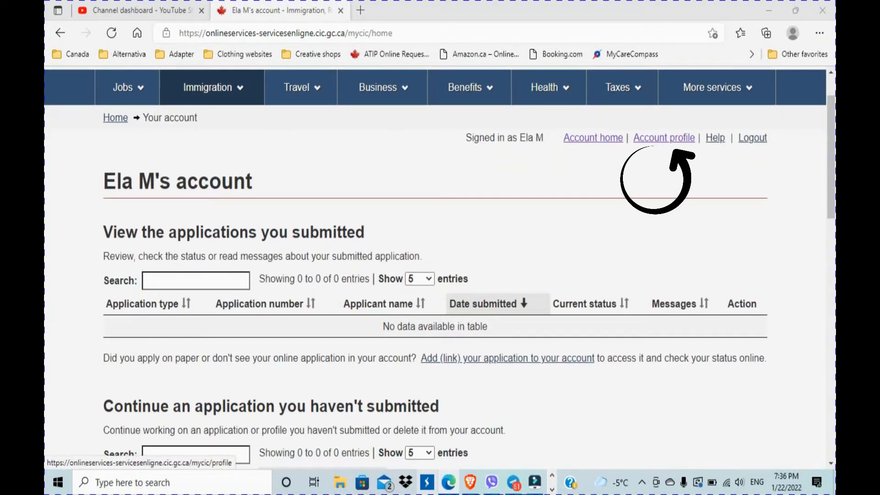
{"action": "left_click", "coordinate": [663, 138]}
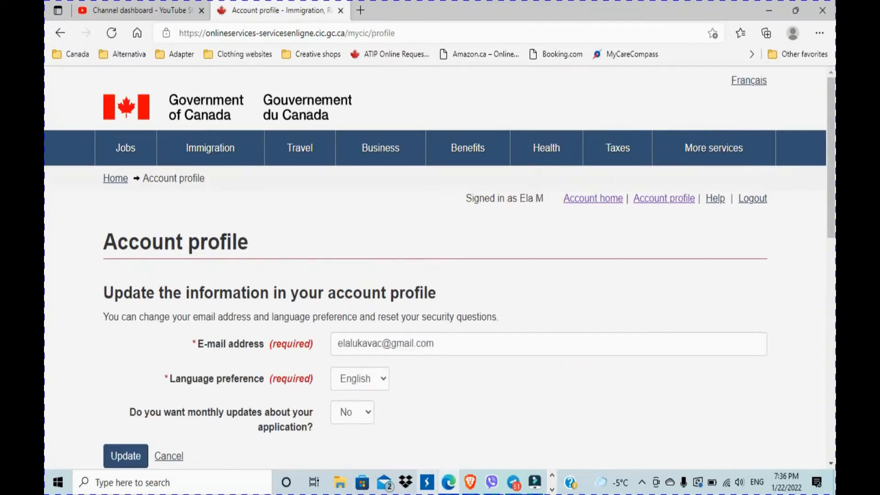
{"action": "scroll", "scroll_direction": "down", "scroll_amount": 3}
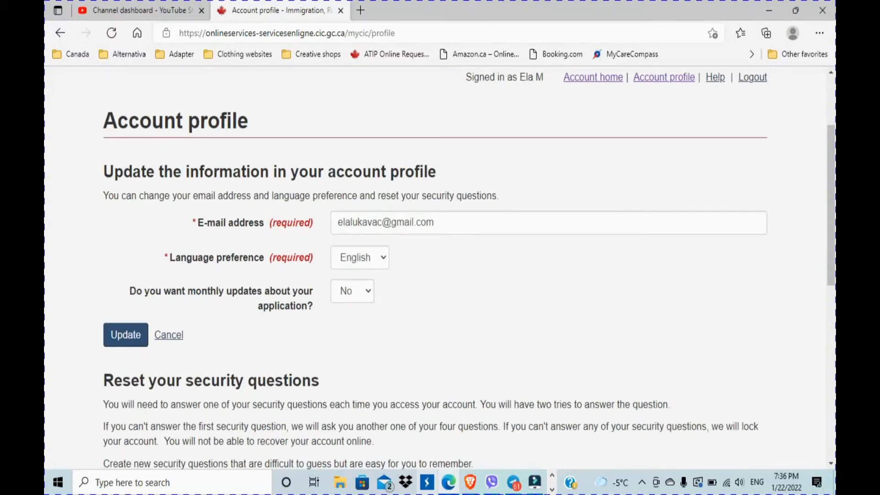
{"action": "scroll", "scroll_direction": "down", "scroll_amount": 3}
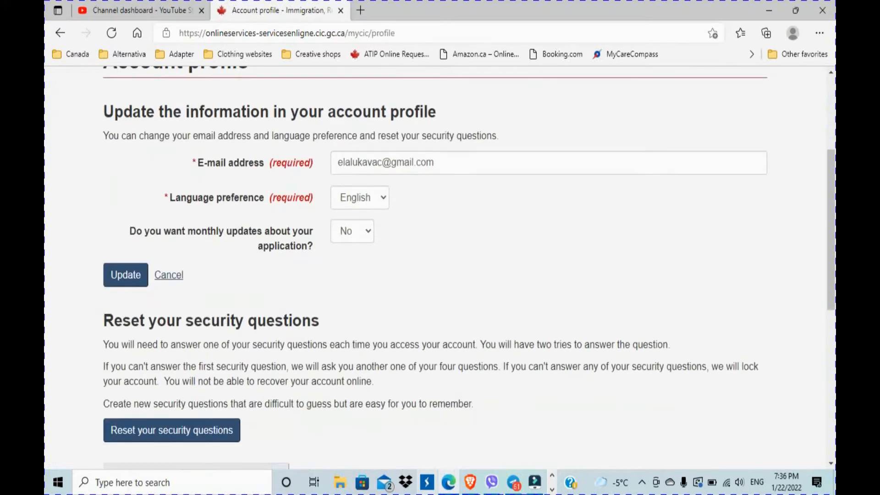
{"action": "scroll", "scroll_direction": "down", "scroll_amount": 3}
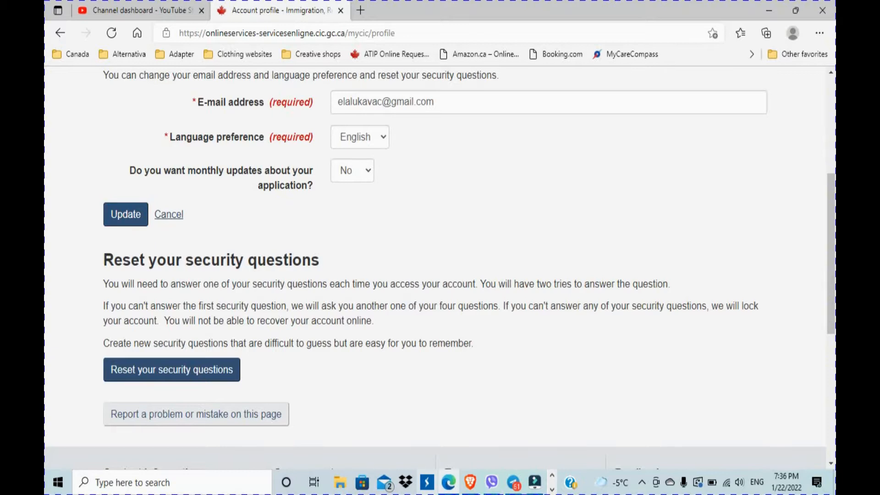
{"action": "scroll", "scroll_direction": "down", "scroll_amount": 3}
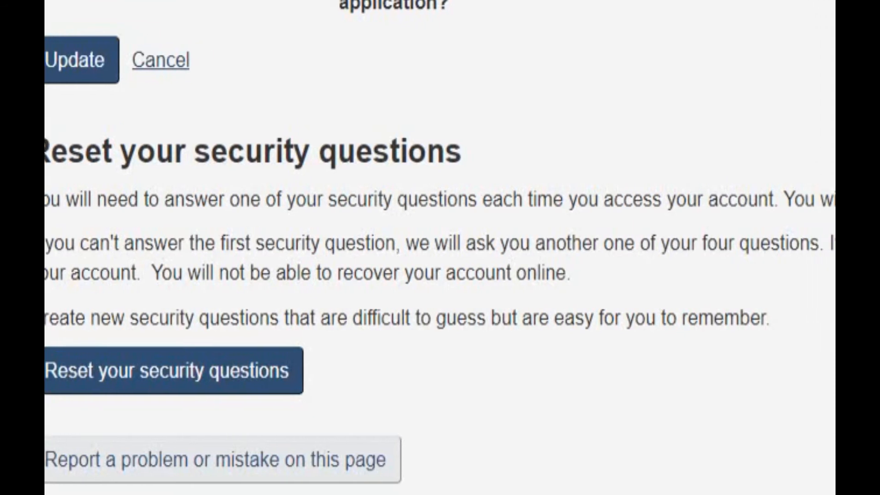
{"action": "scroll", "scroll_direction": "right", "scroll_amount": 3}
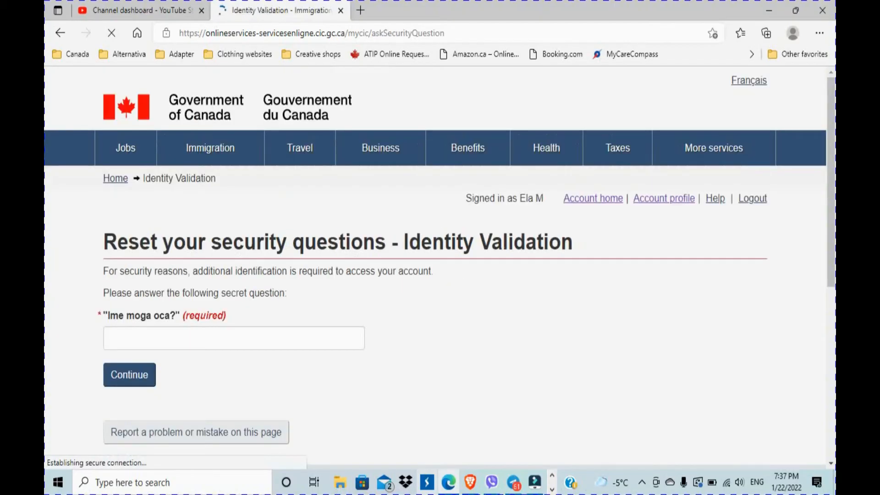
Enter the answer to the identity validation secret question.
{"action": "left_click", "coordinate": [233, 338]}
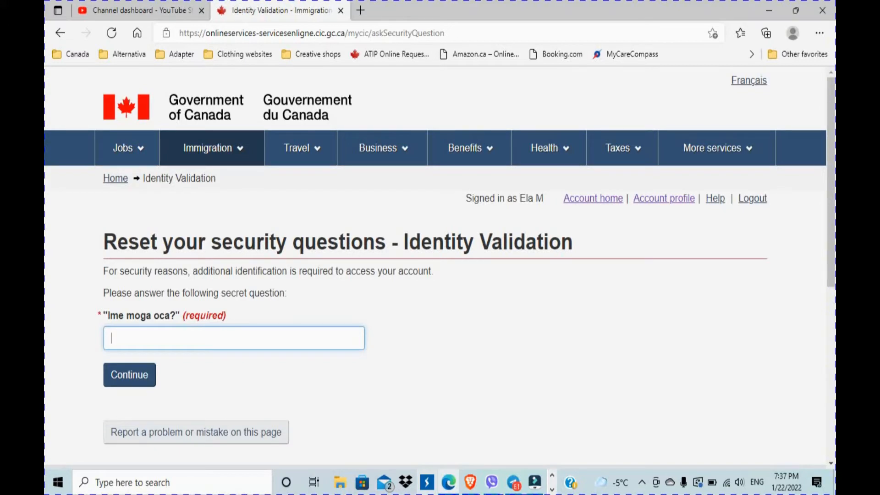
{"action": "type", "text": "M"}
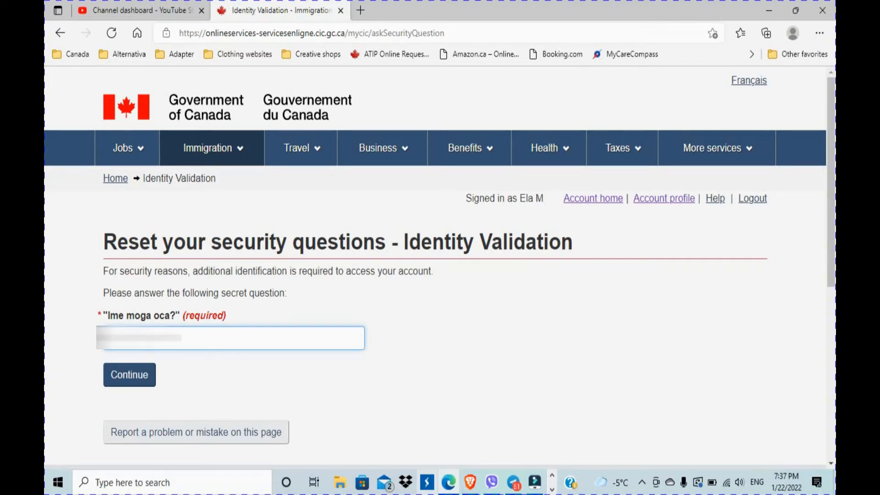
Submit the secret answer and select the empty Answer 1 field on the reset form.
{"action": "left_click", "coordinate": [128, 375]}
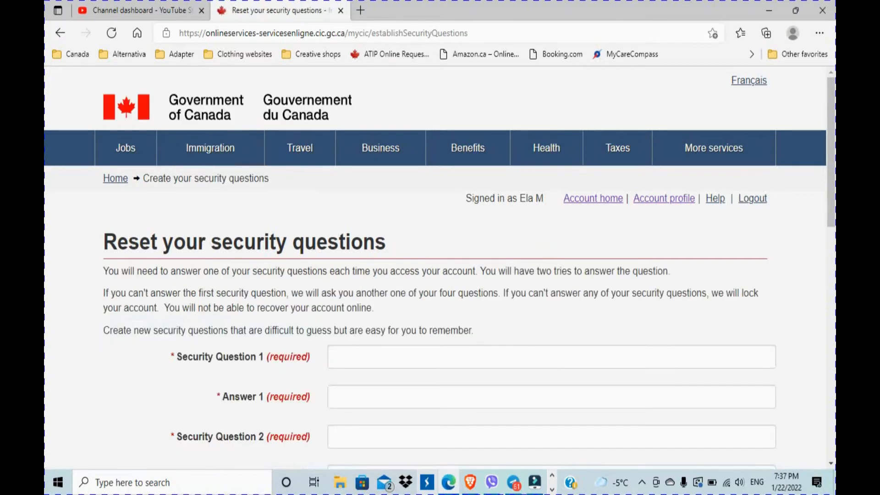
{"action": "scroll", "scroll_direction": "down", "scroll_amount": 3}
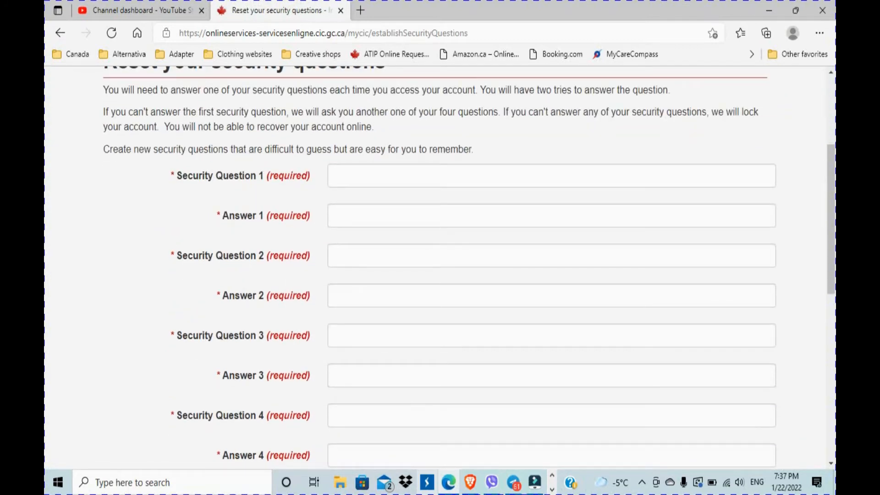
{"action": "scroll", "scroll_direction": "down", "scroll_amount": 3}
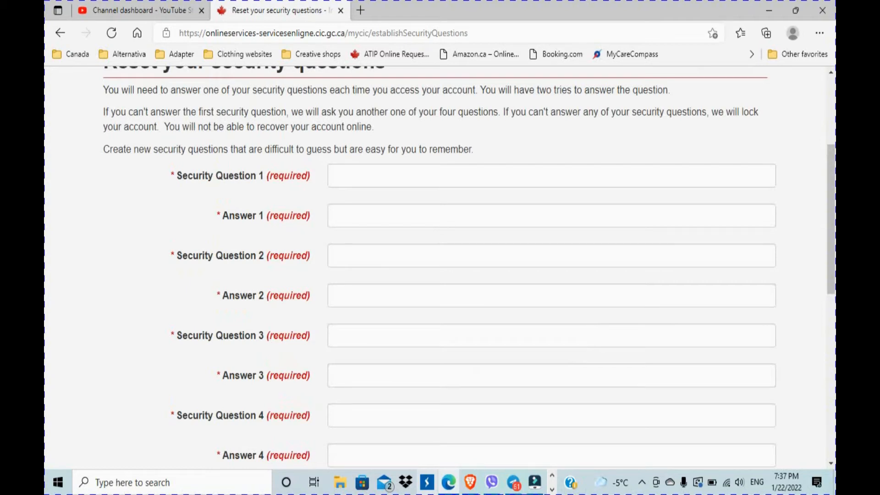
{"action": "left_click", "coordinate": [551, 175]}
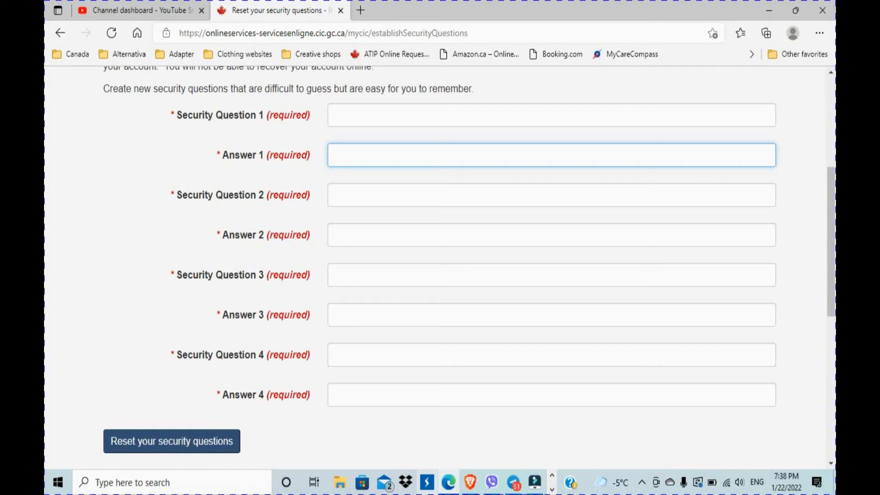
{"action": "left_click", "coordinate": [552, 155]}
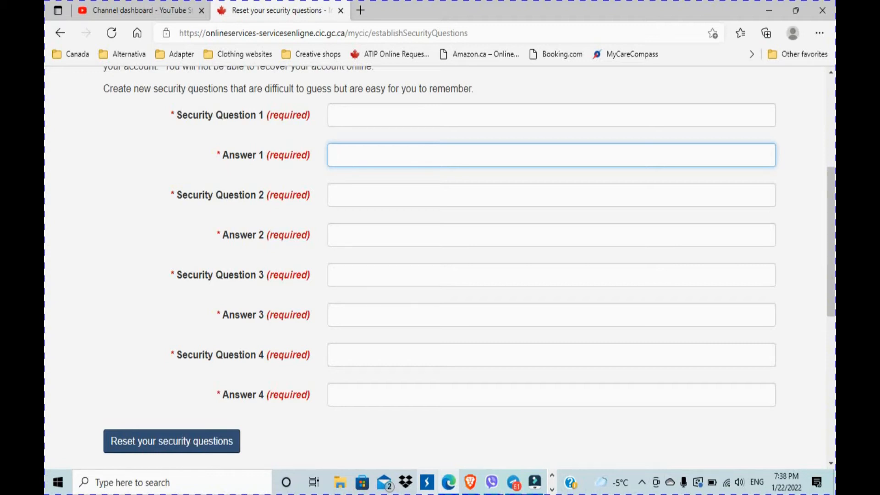
{"action": "left_click", "coordinate": [550, 155]}
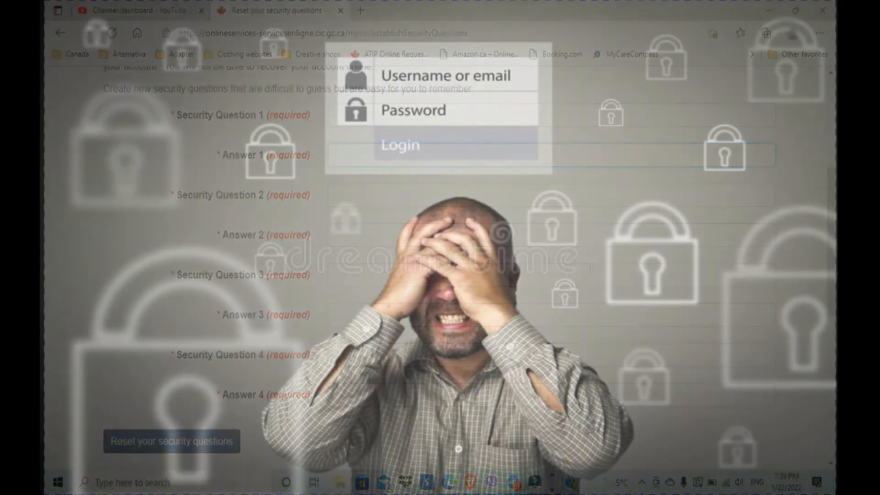
{"action": "left_click", "coordinate": [550, 156]}
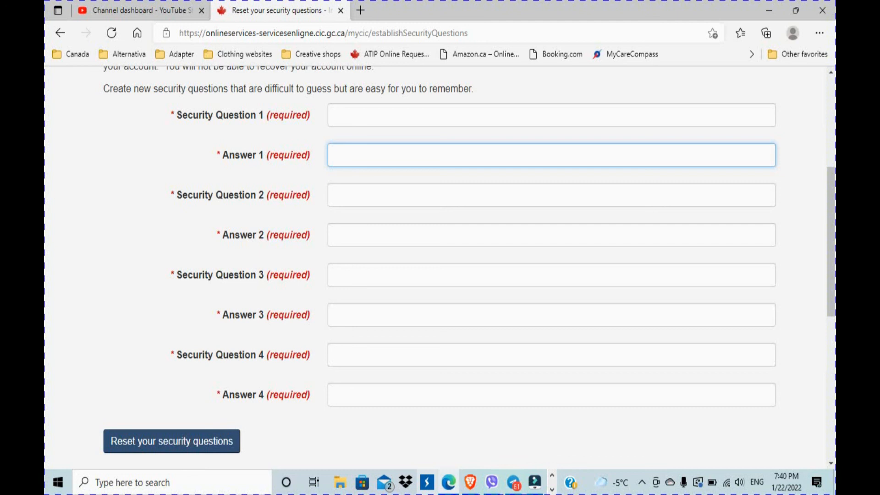
{"action": "left_click", "coordinate": [550, 155]}
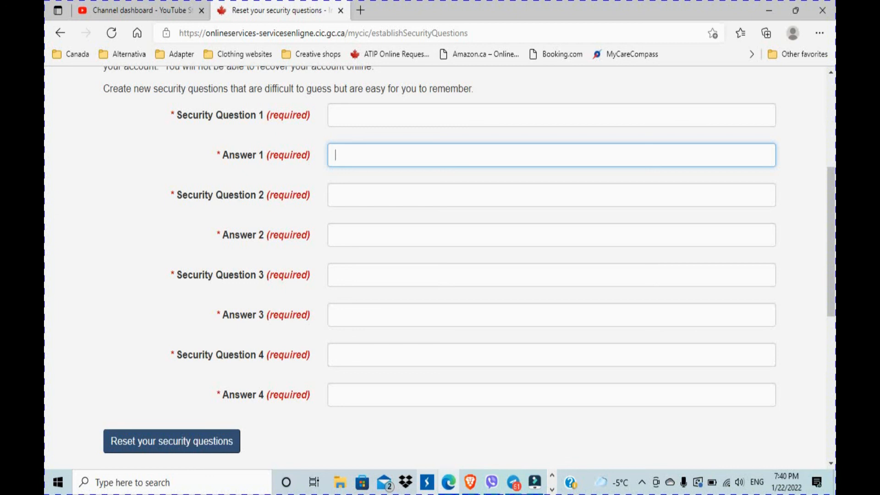